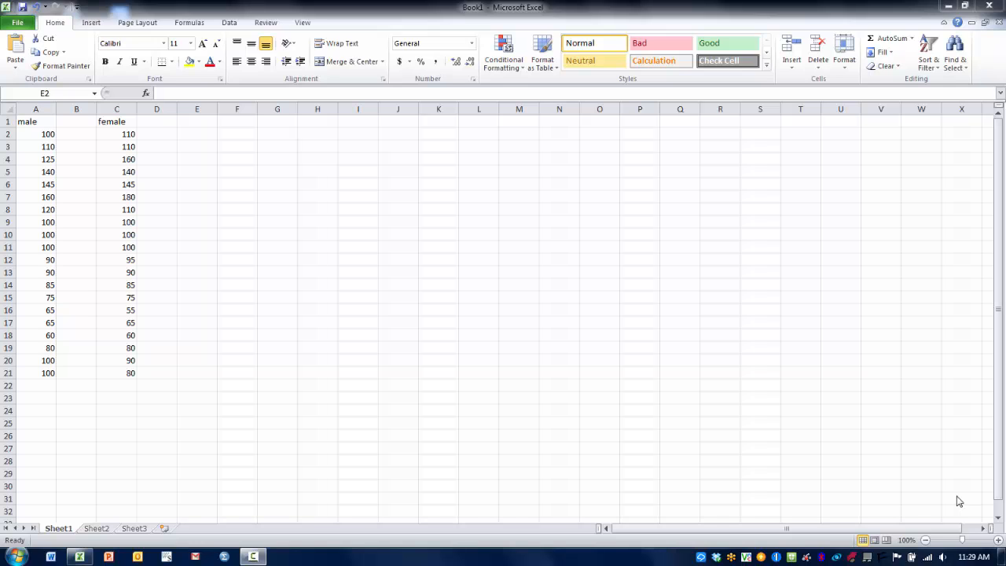
mouse_move(286, 283)
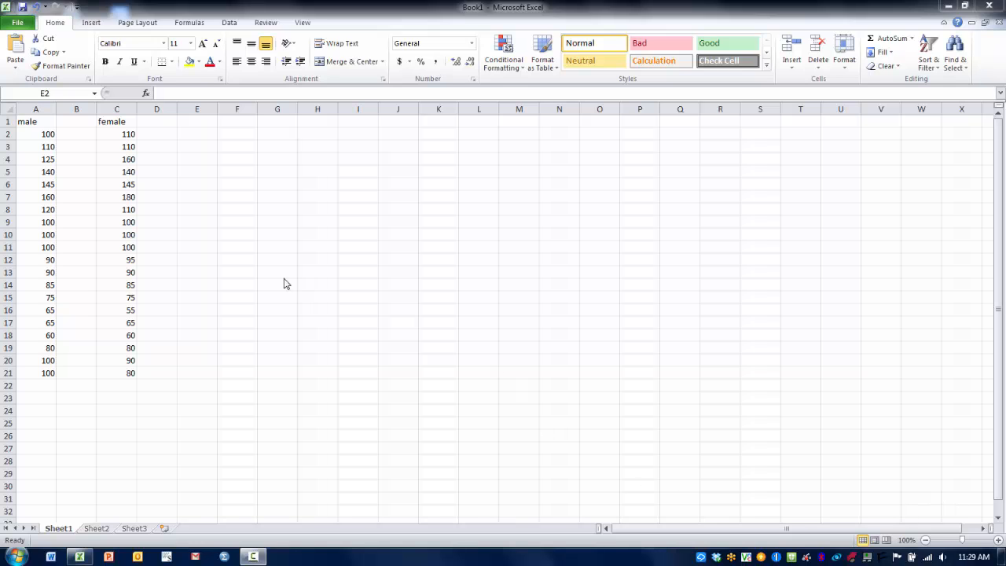
mouse_move(60, 185)
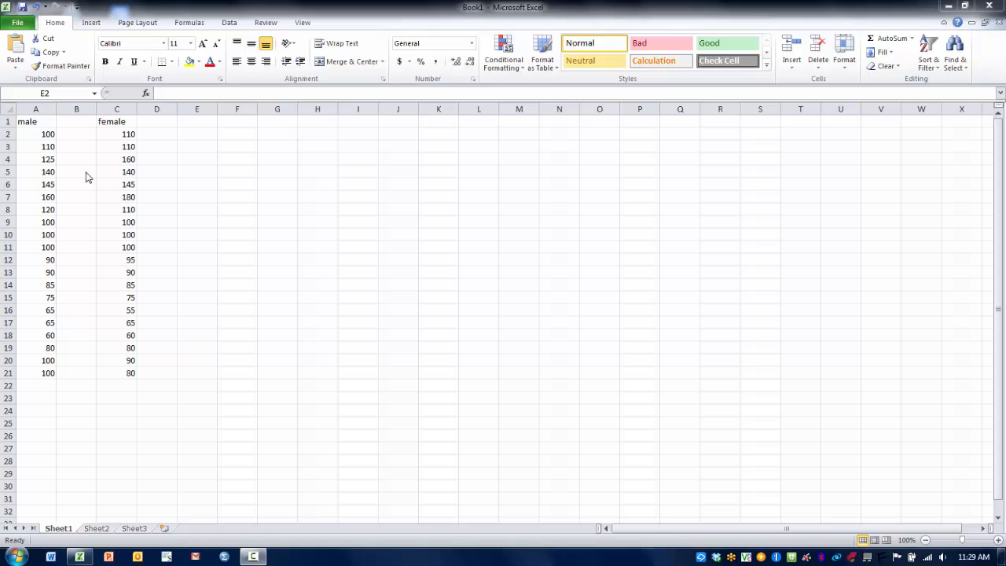
mouse_move(141, 167)
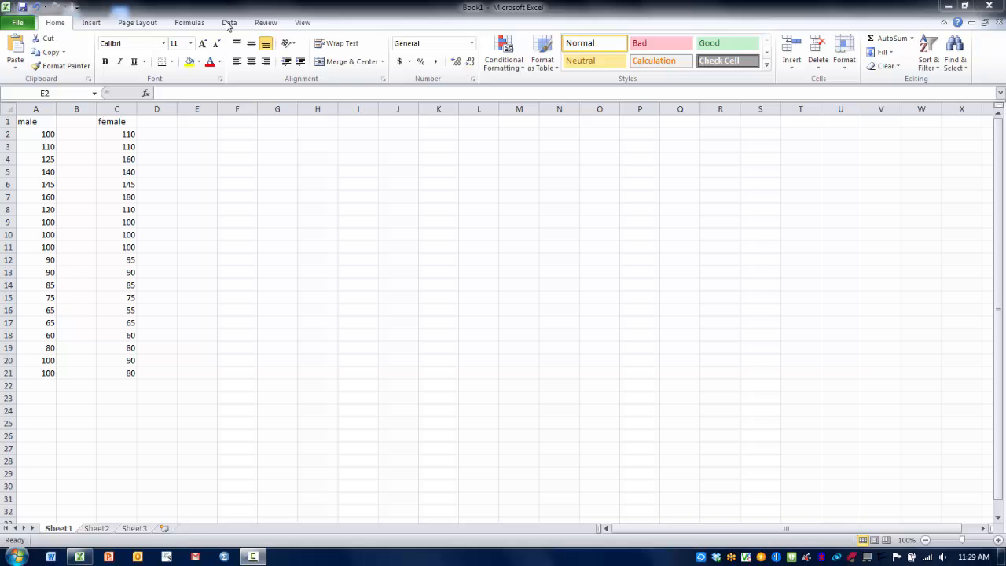
With E2 selected, choose t-Test: Two-Sample Assuming Equal Variances from the Data Analysis tools
click(196, 133)
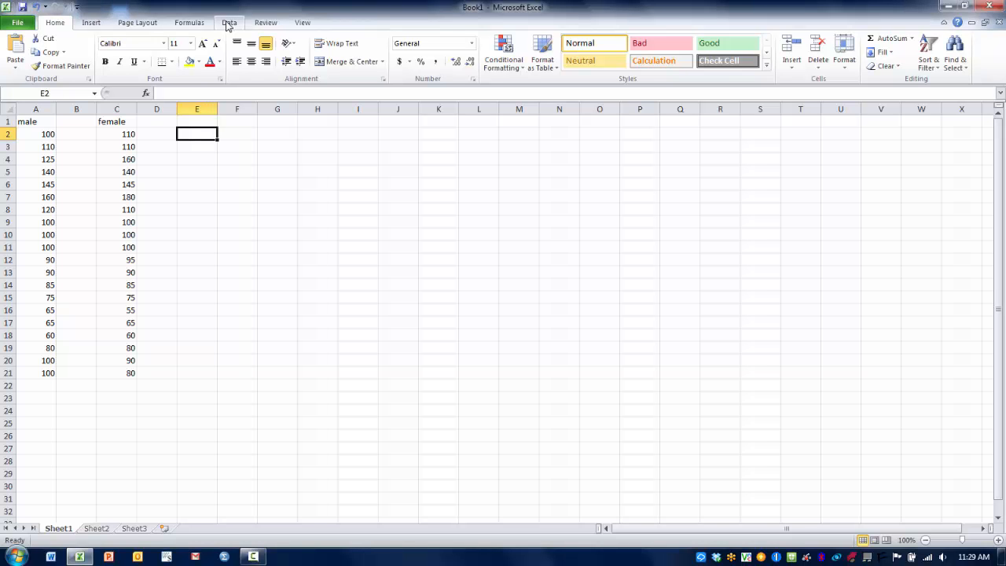
click(229, 22)
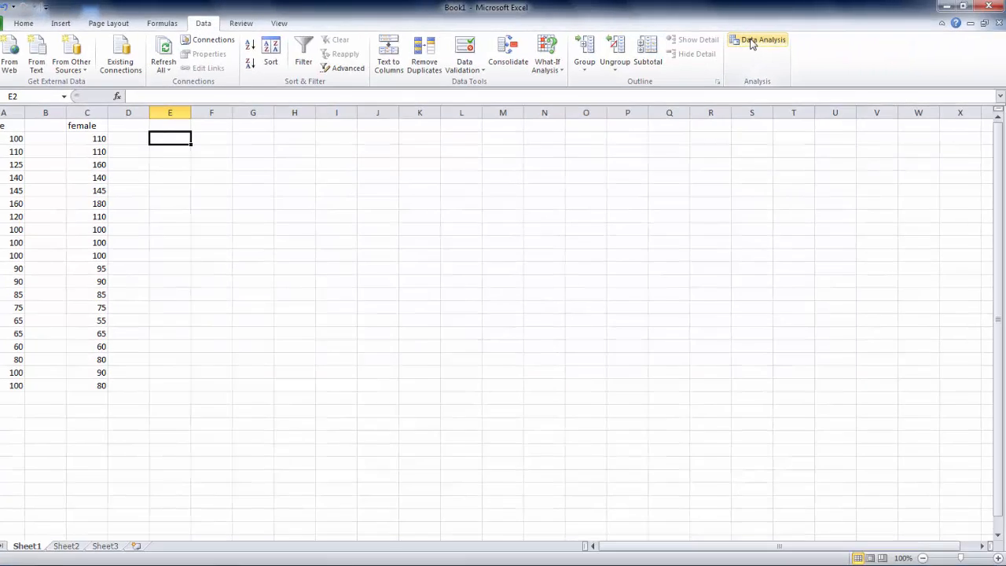
click(760, 39)
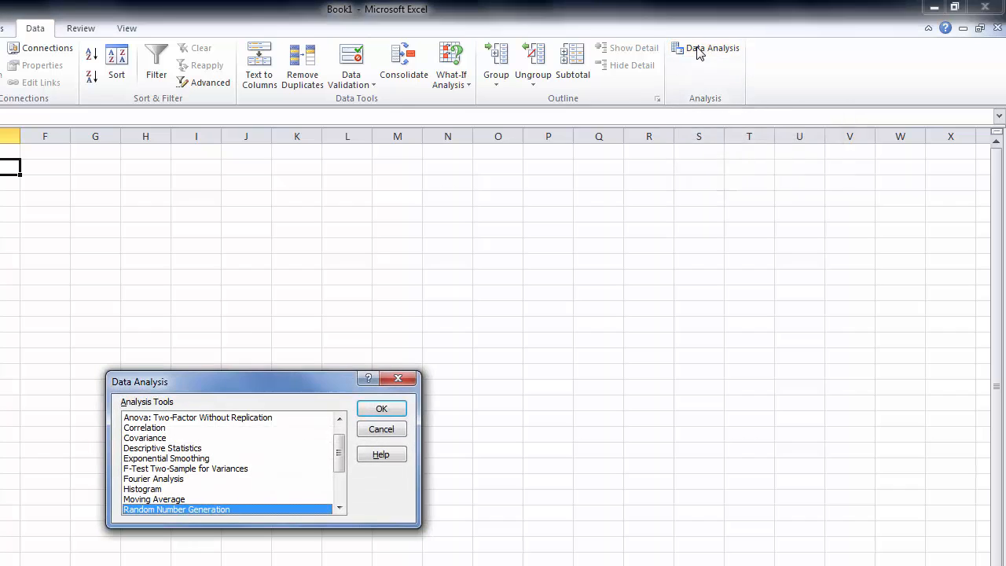
mouse_move(305, 486)
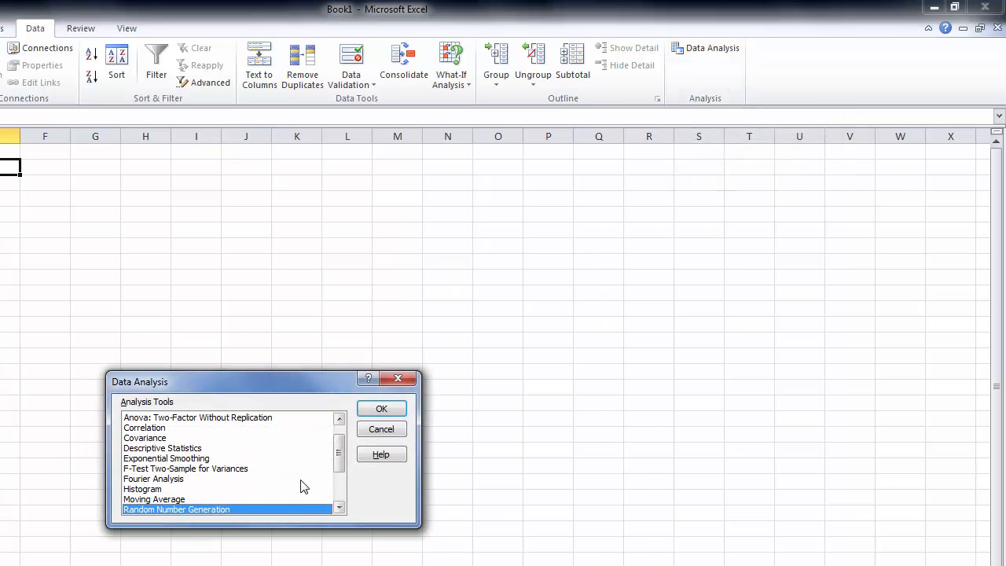
mouse_move(326, 432)
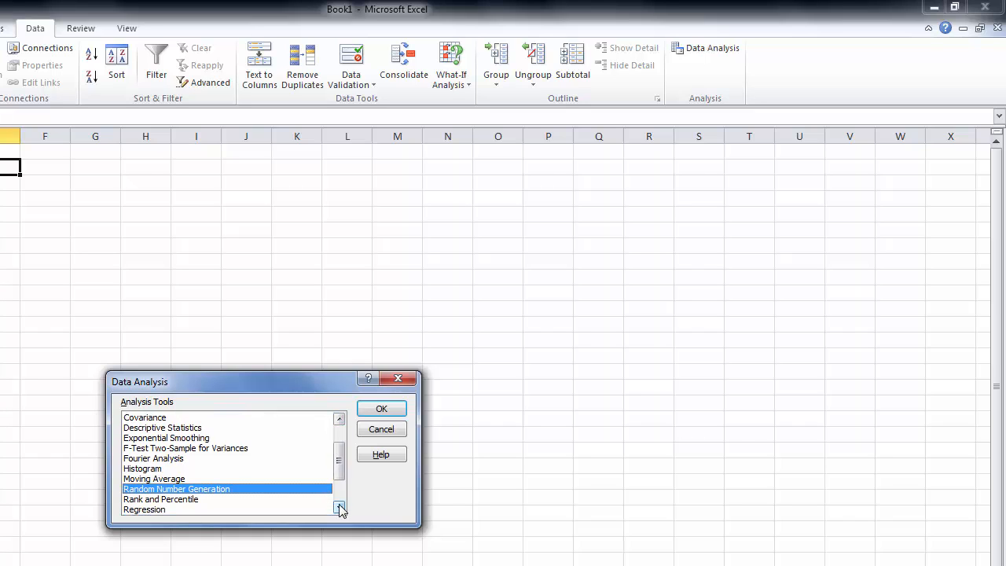
click(340, 509)
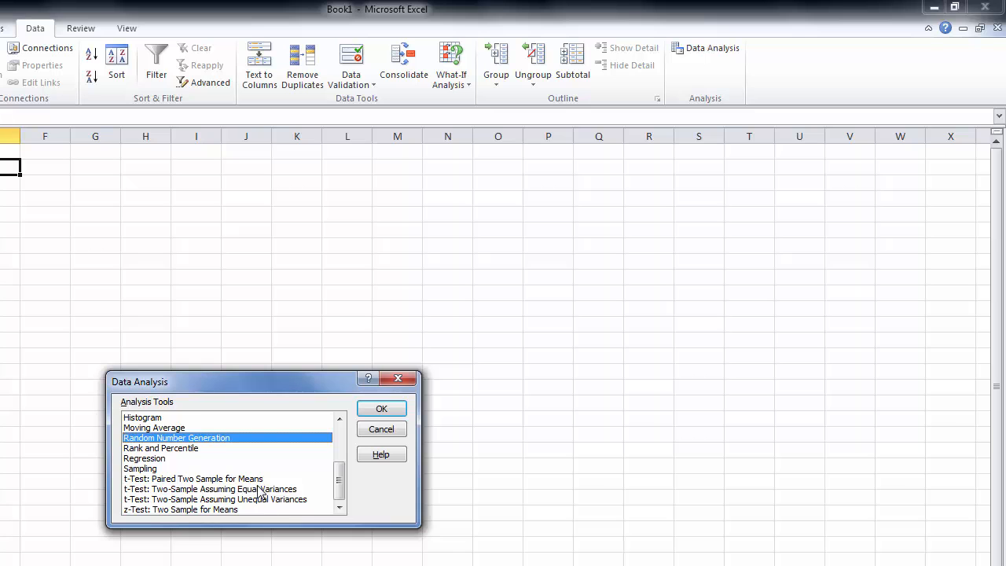
click(211, 487)
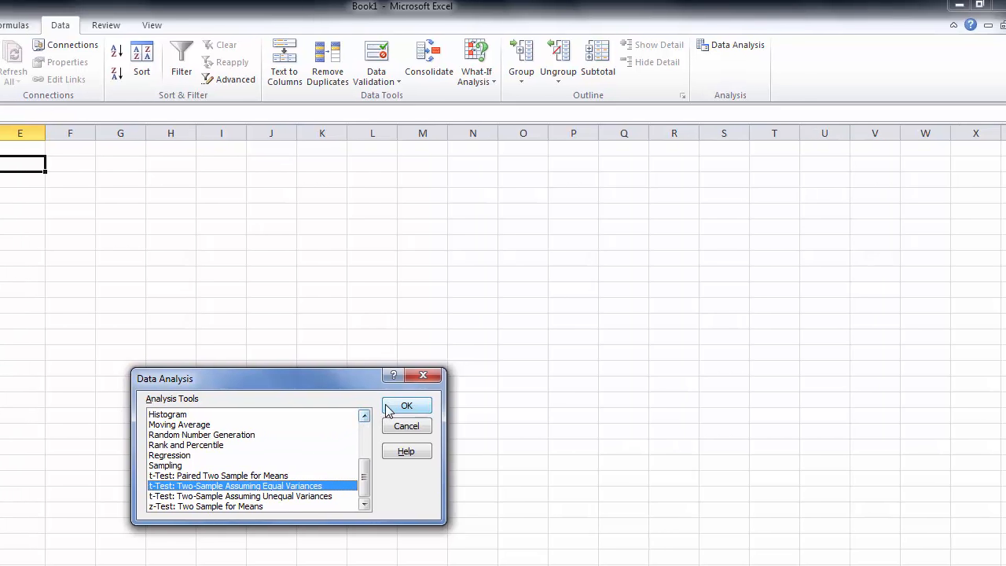
Confirm the tool choice and set Variable 1 Range to the male scores $A$1:$A$21
click(405, 405)
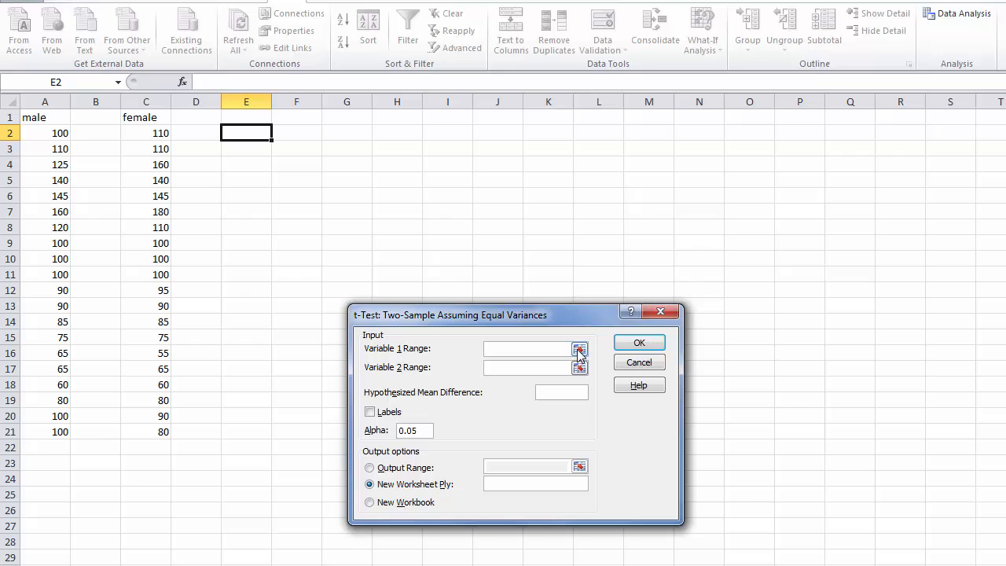
click(580, 348)
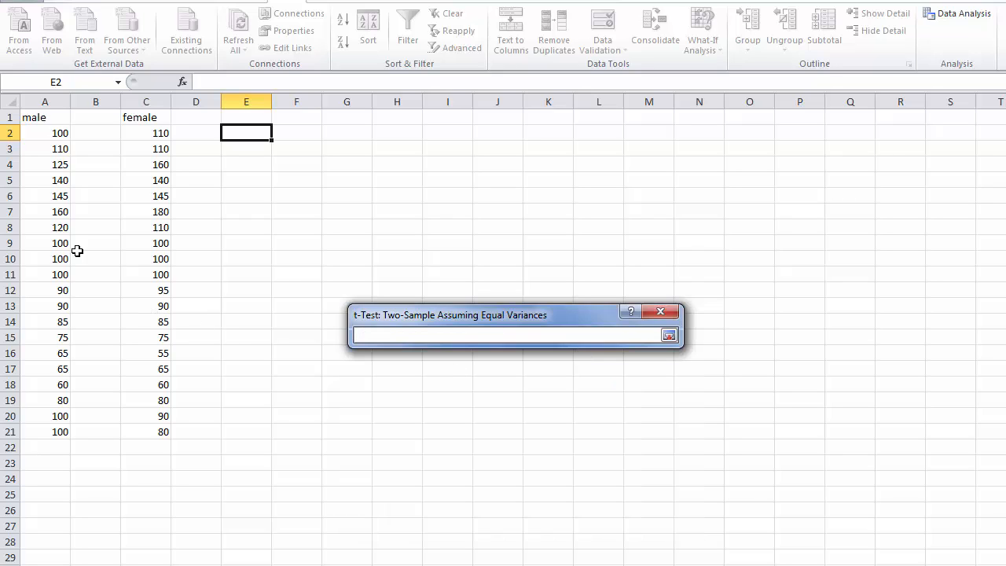
drag(44, 116, 44, 226)
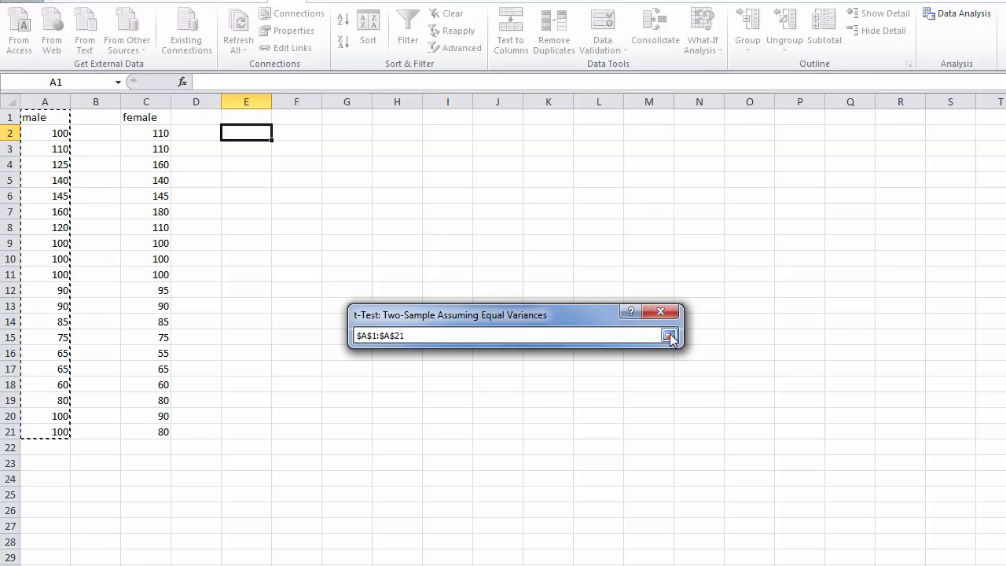
click(670, 337)
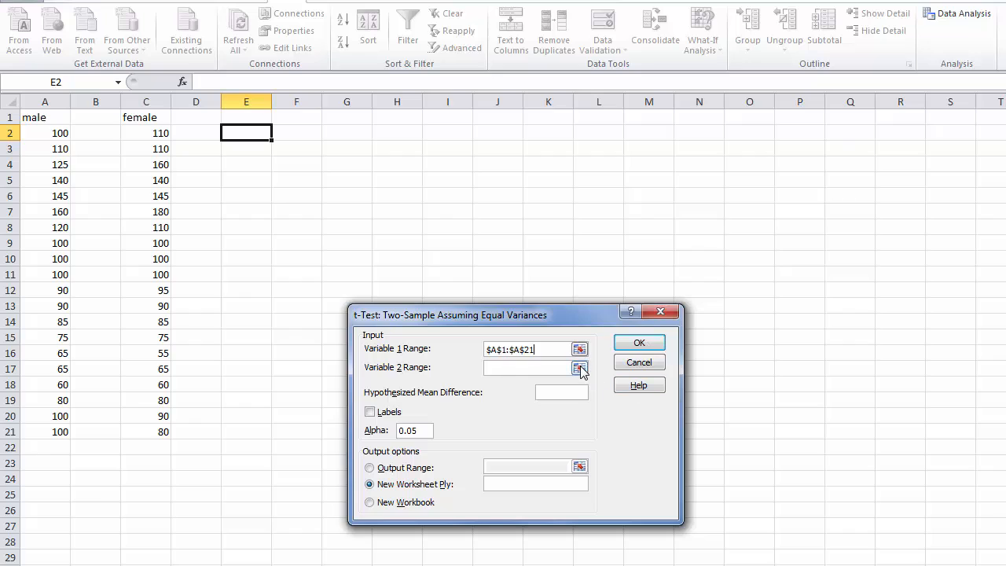
Set Variable 2 Range to the female scores $C$1:$C$21
click(580, 368)
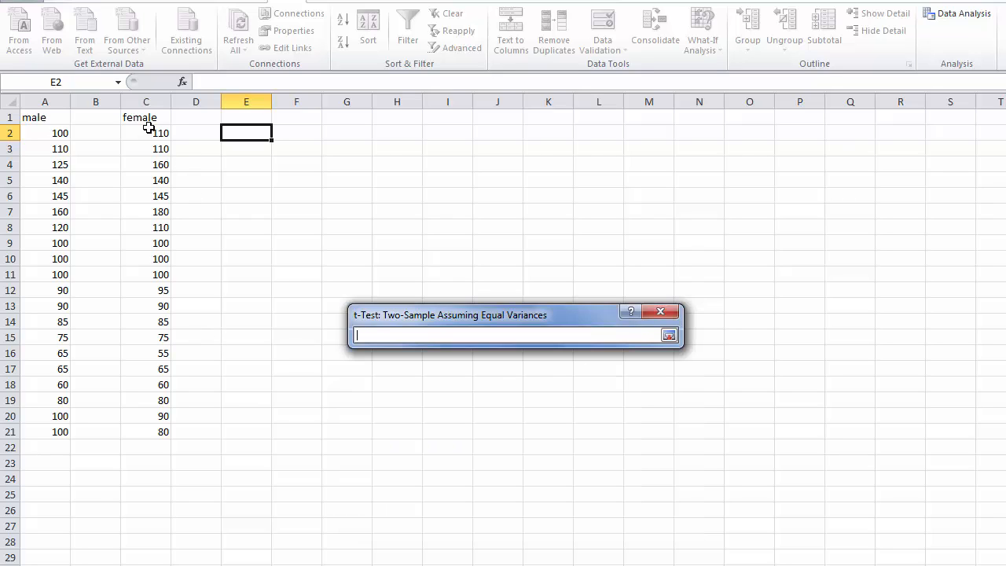
drag(146, 116, 146, 383)
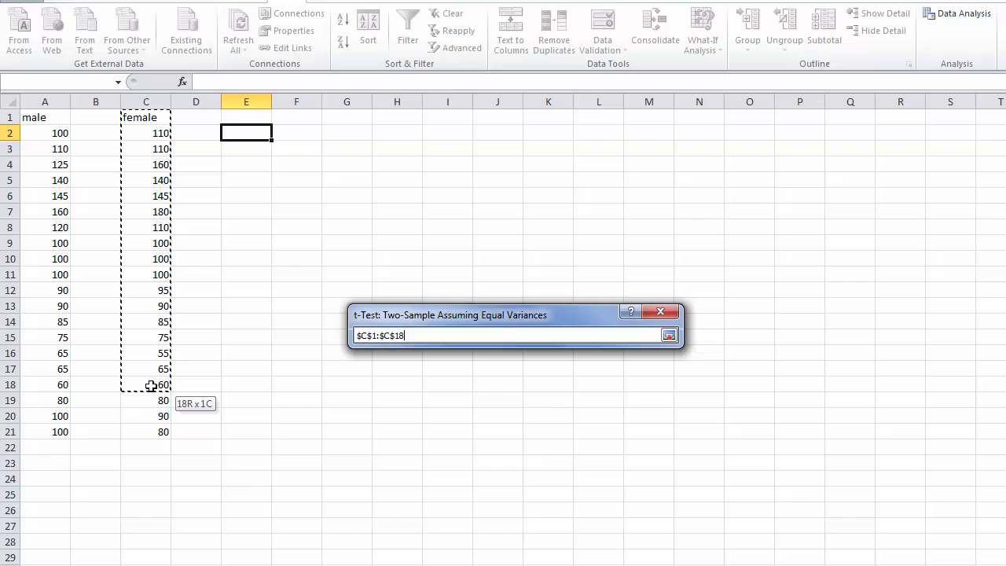
drag(151, 383, 163, 430)
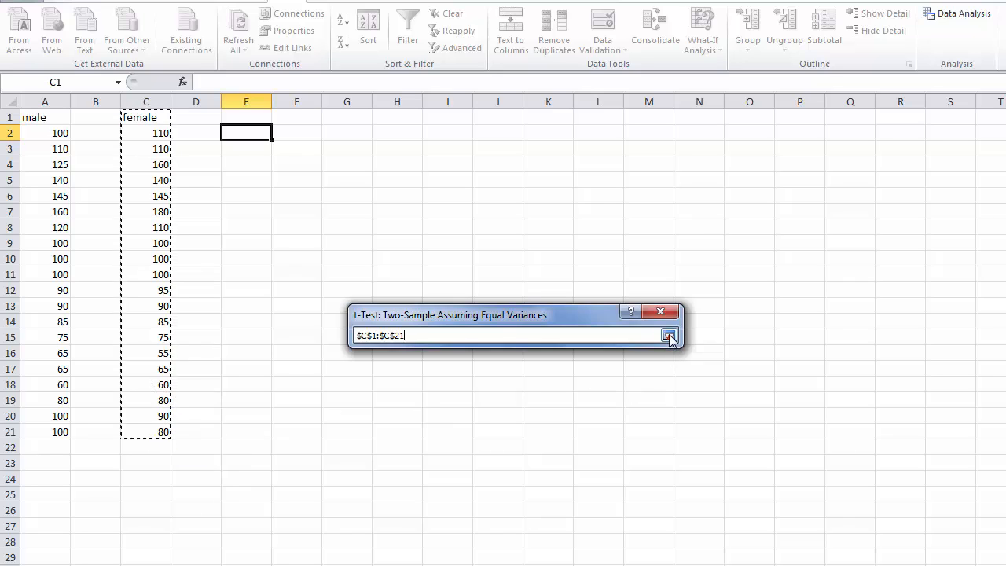
click(669, 336)
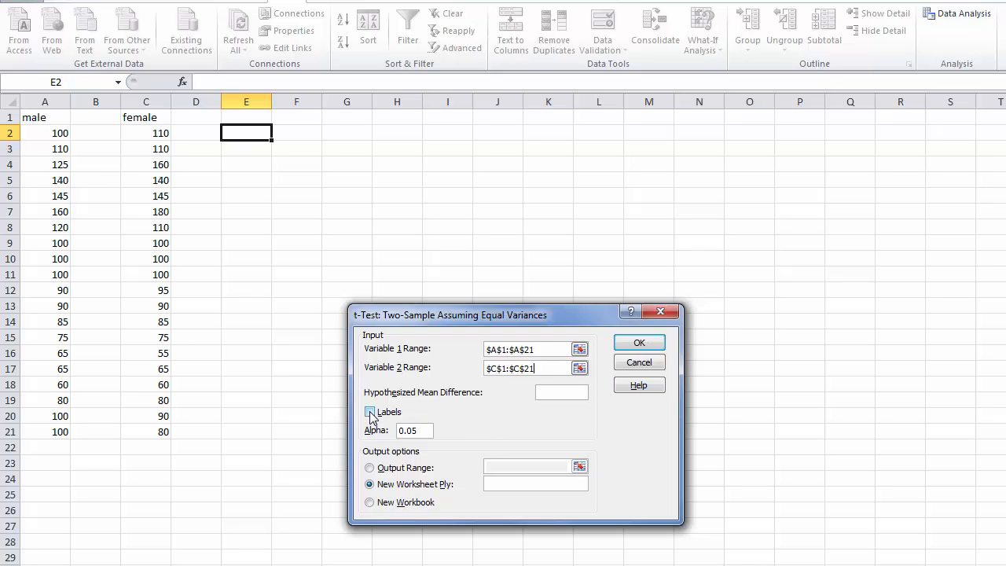
Enable Labels, keep alpha 0.05 and direct the Output Range to cell E2 on this sheet
click(370, 411)
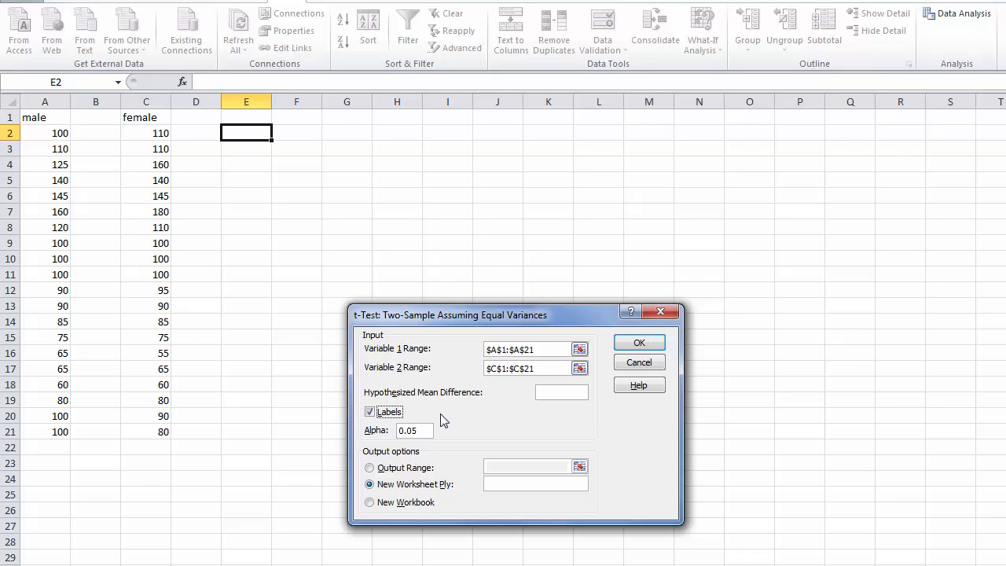
mouse_move(433, 437)
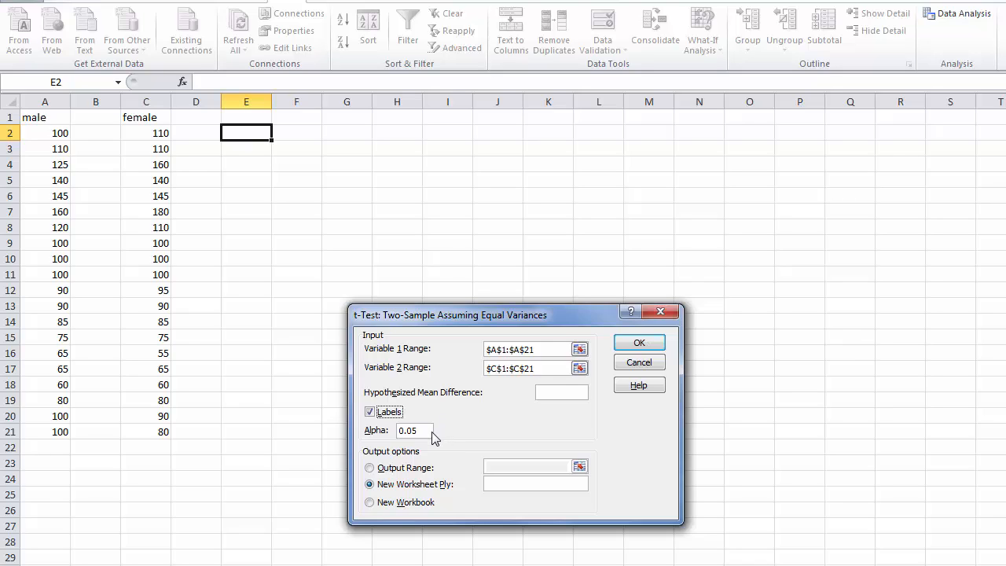
mouse_move(448, 437)
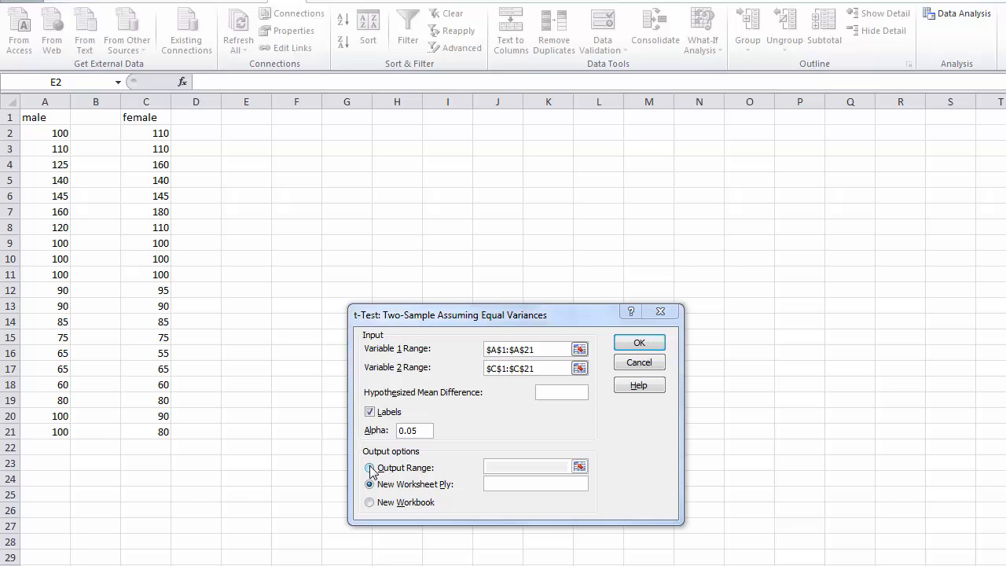
click(369, 468)
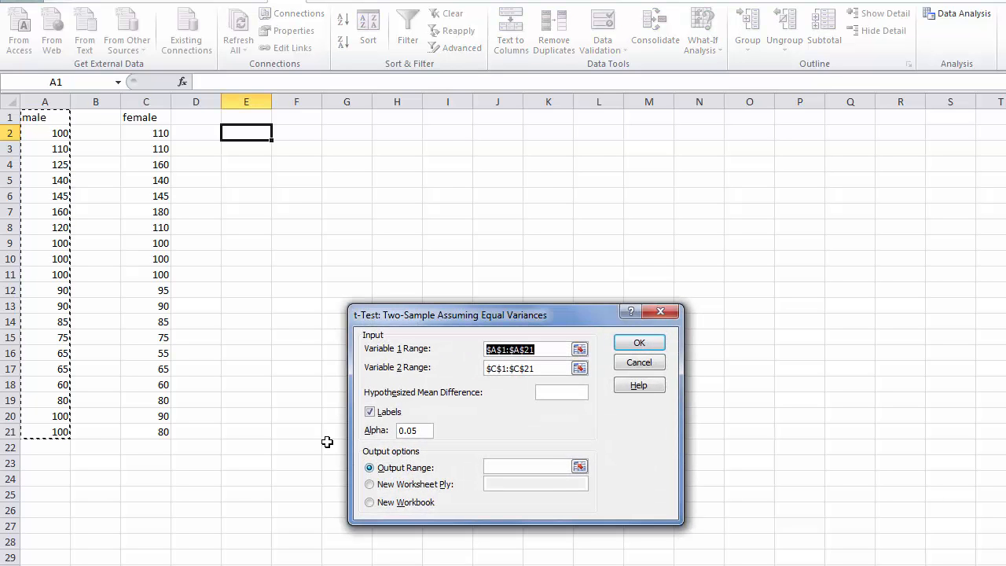
mouse_move(270, 254)
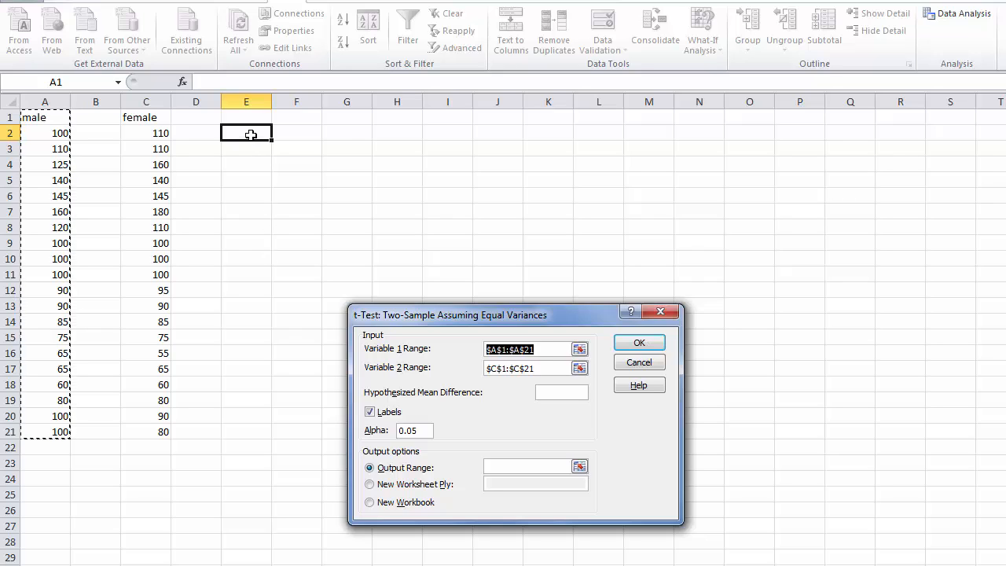
click(246, 132)
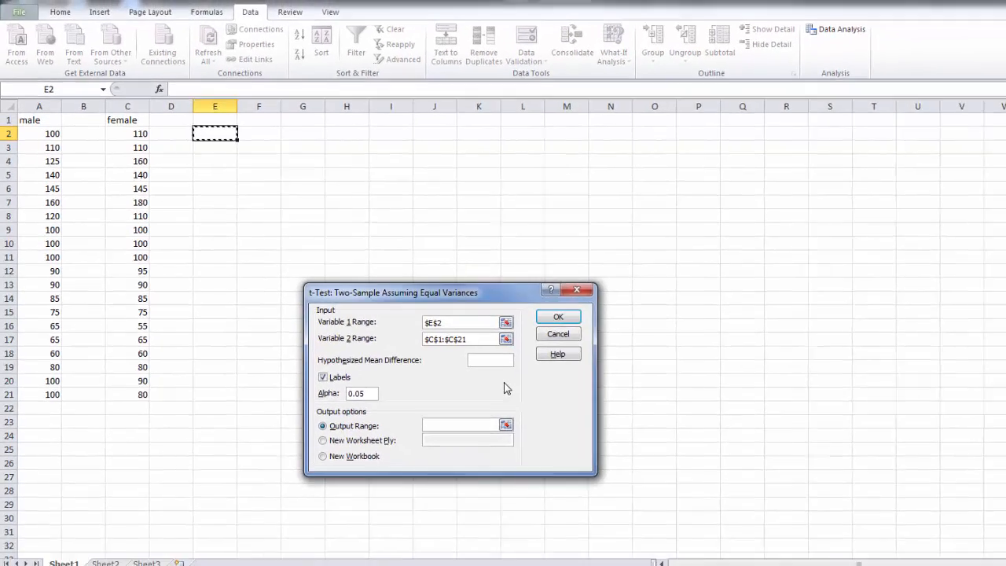
click(506, 323)
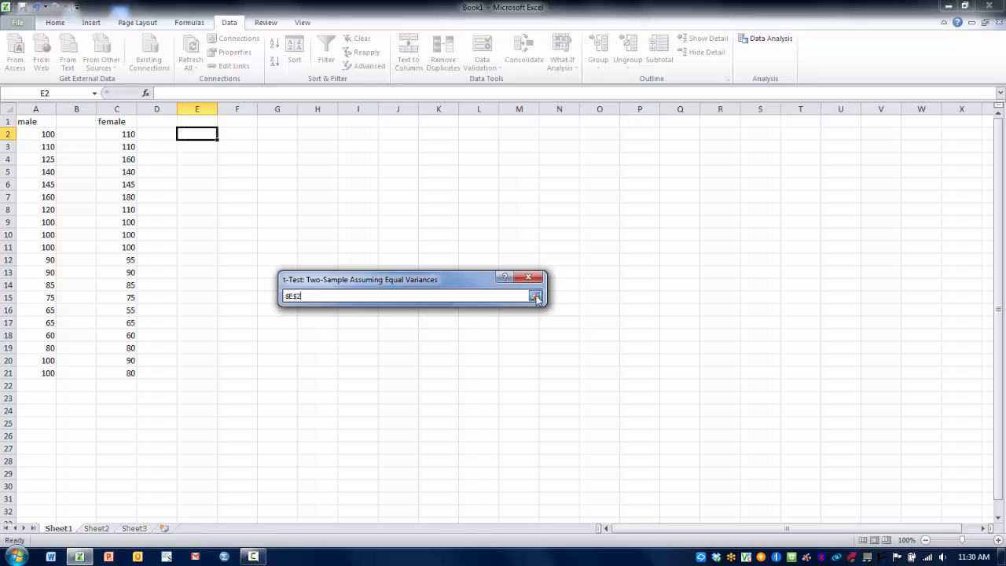
click(534, 295)
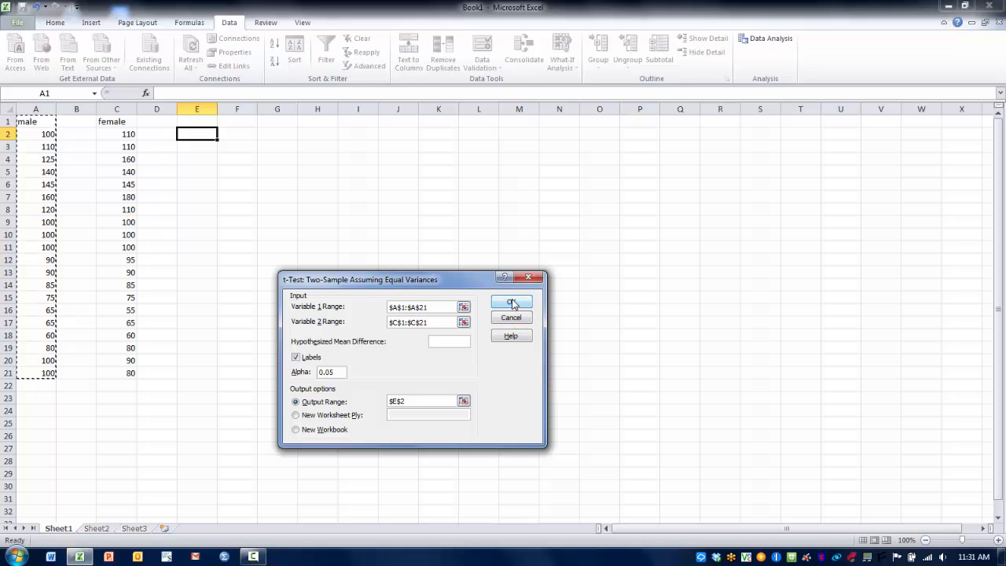
Run the t-test, producing the results table with means, variances, t Stat and p-values at E2
click(511, 303)
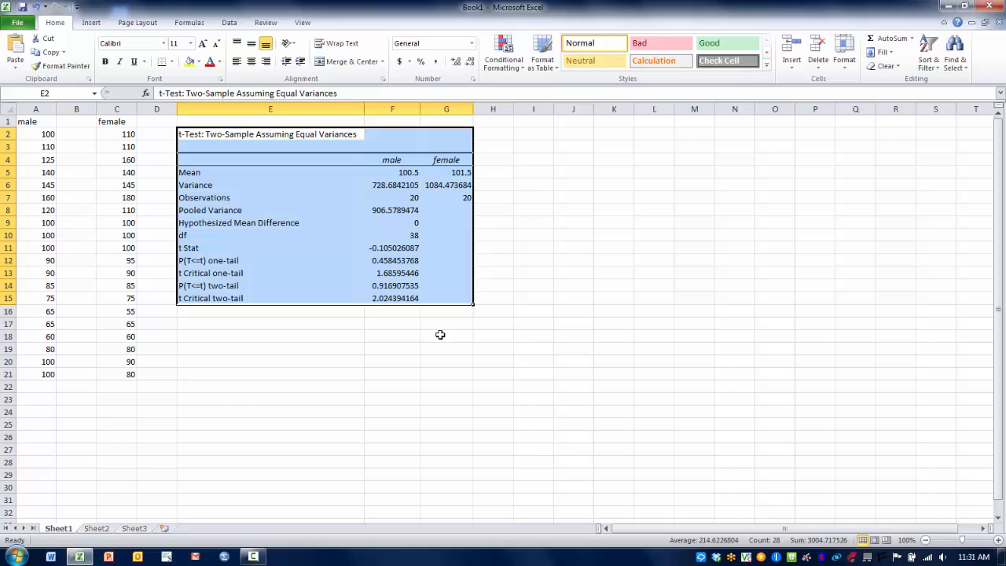
mouse_move(365, 230)
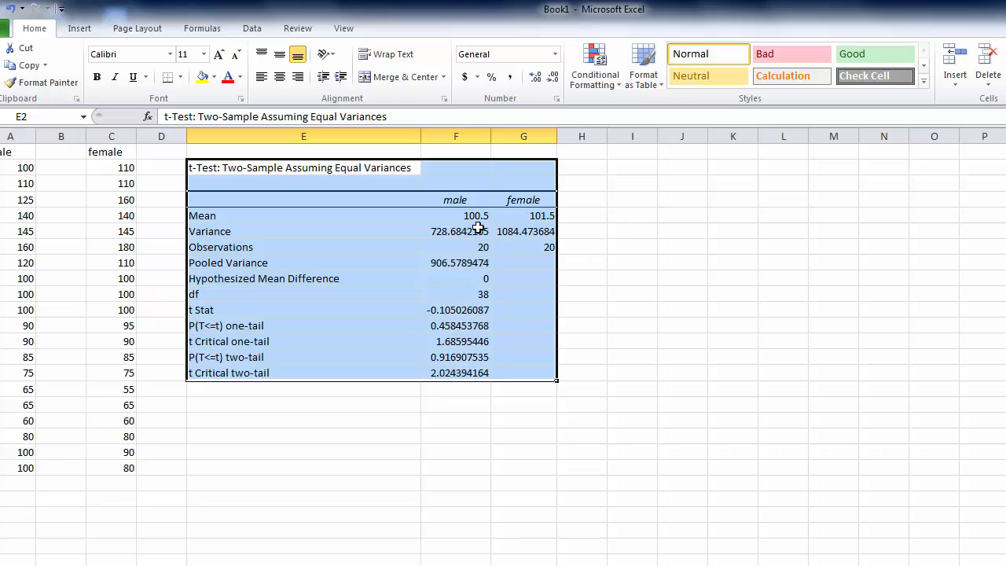
mouse_move(509, 231)
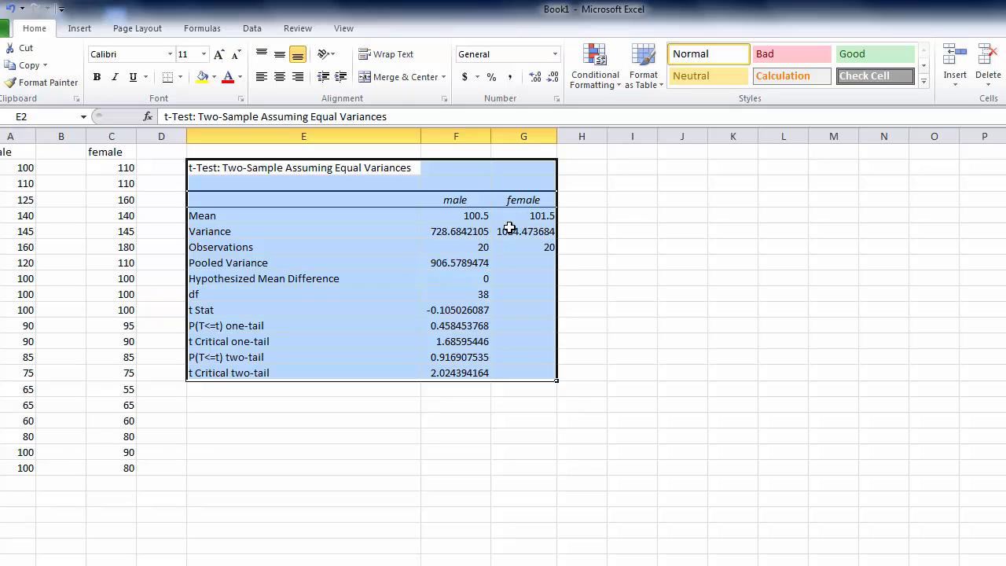
mouse_move(603, 229)
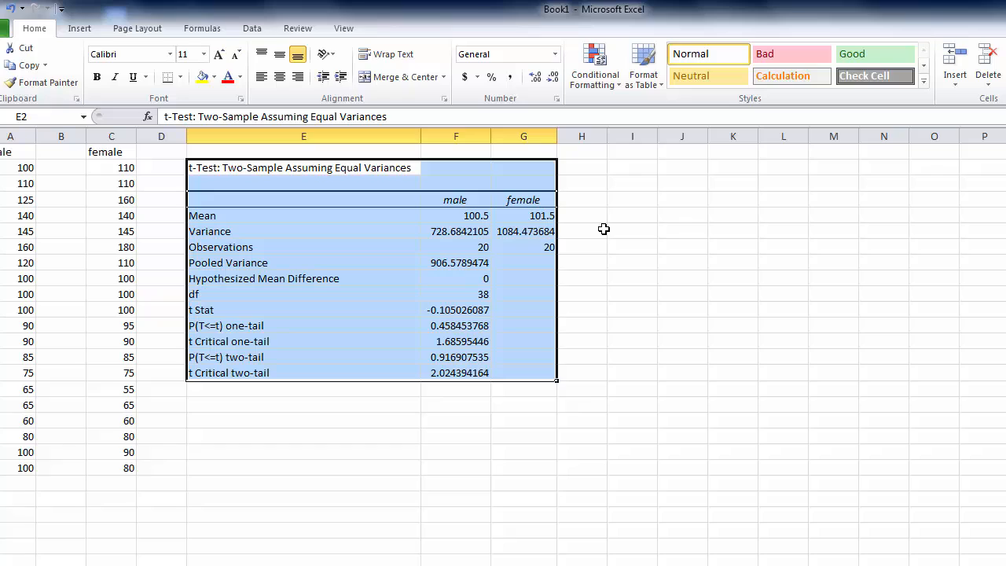
mouse_move(550, 309)
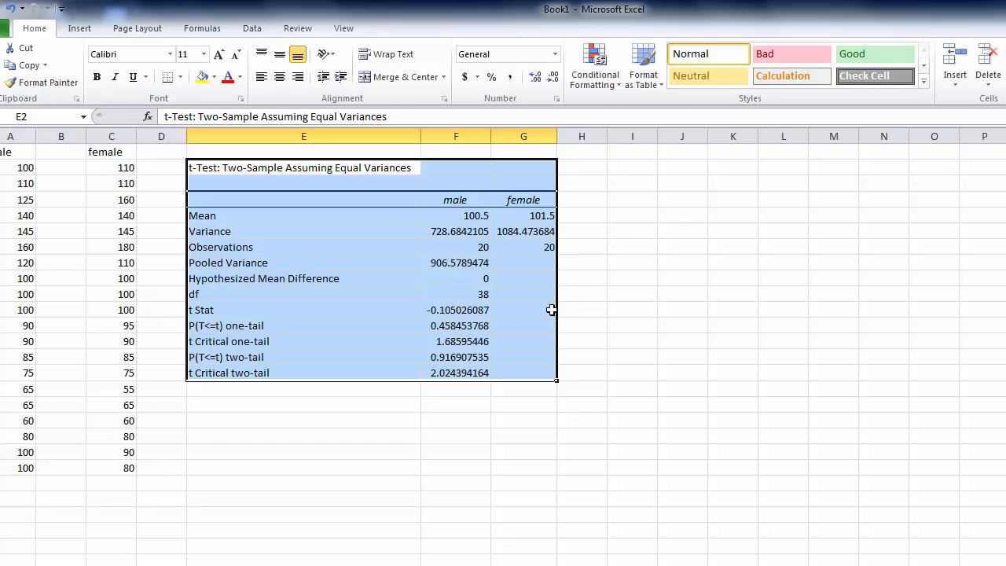
mouse_move(490, 324)
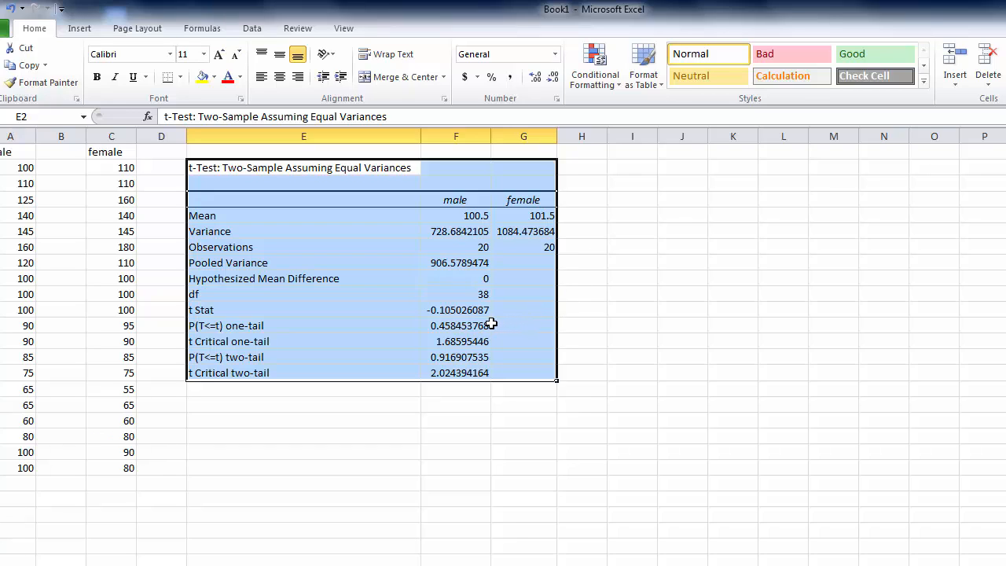
mouse_move(446, 324)
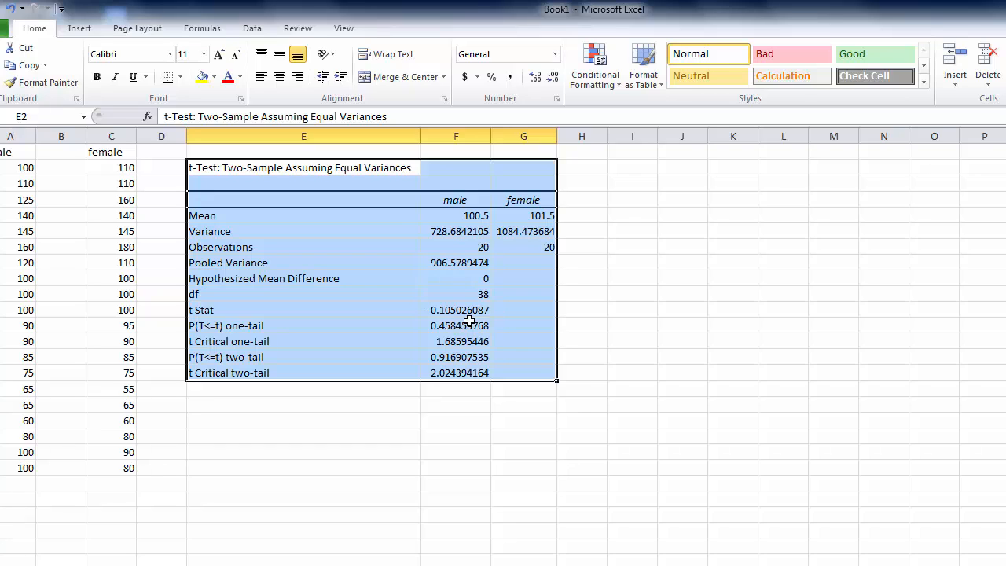
mouse_move(479, 324)
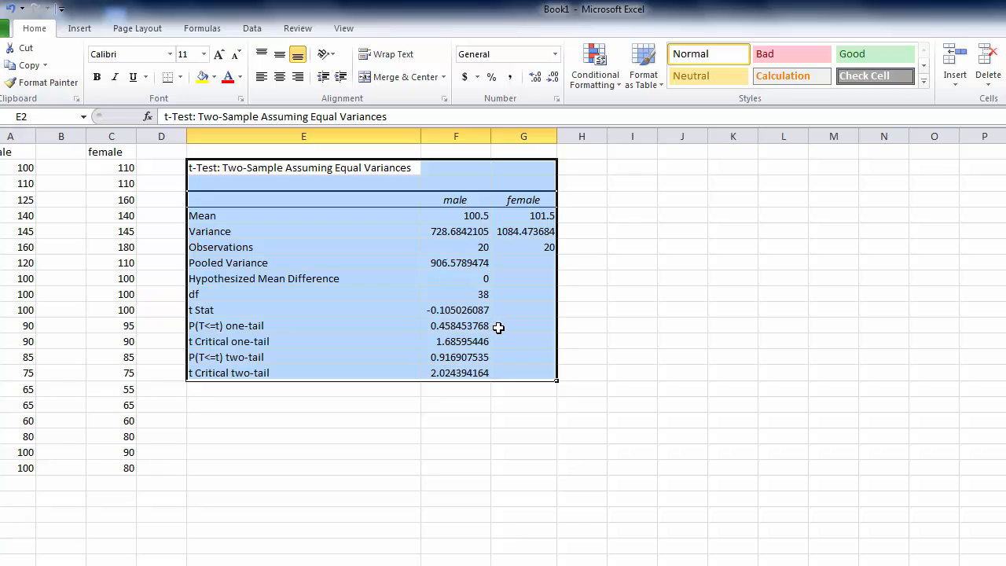
mouse_move(491, 340)
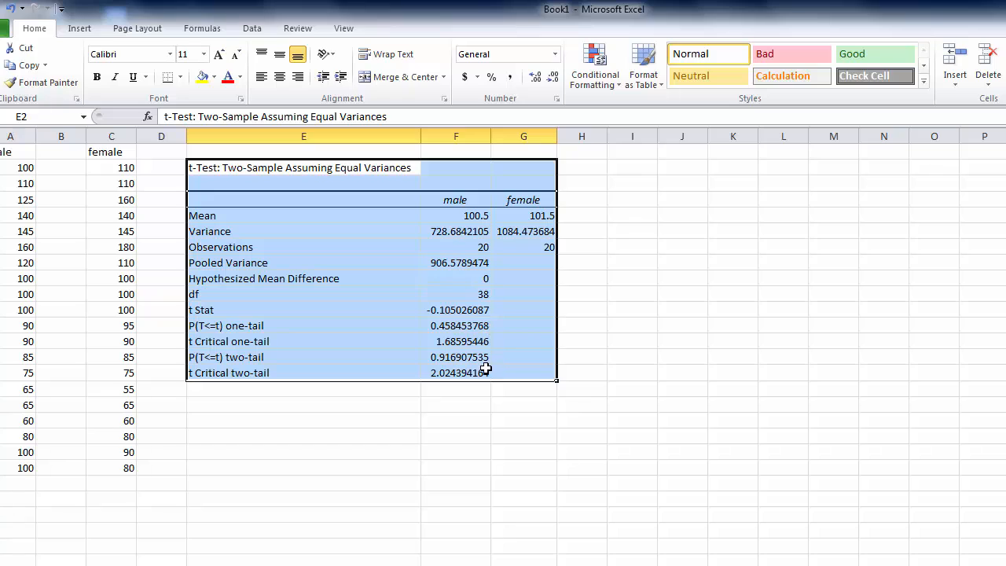
mouse_move(499, 358)
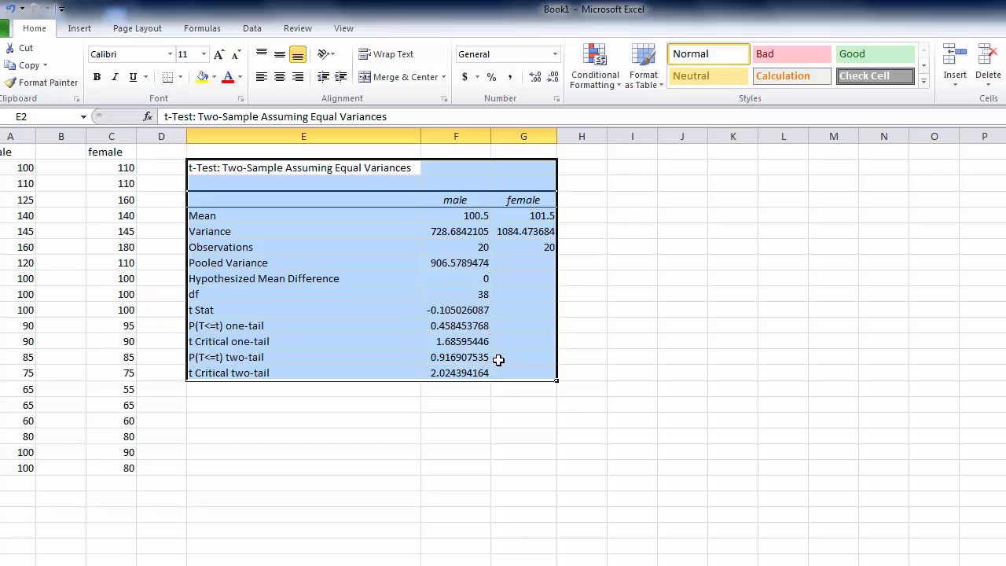
mouse_move(506, 363)
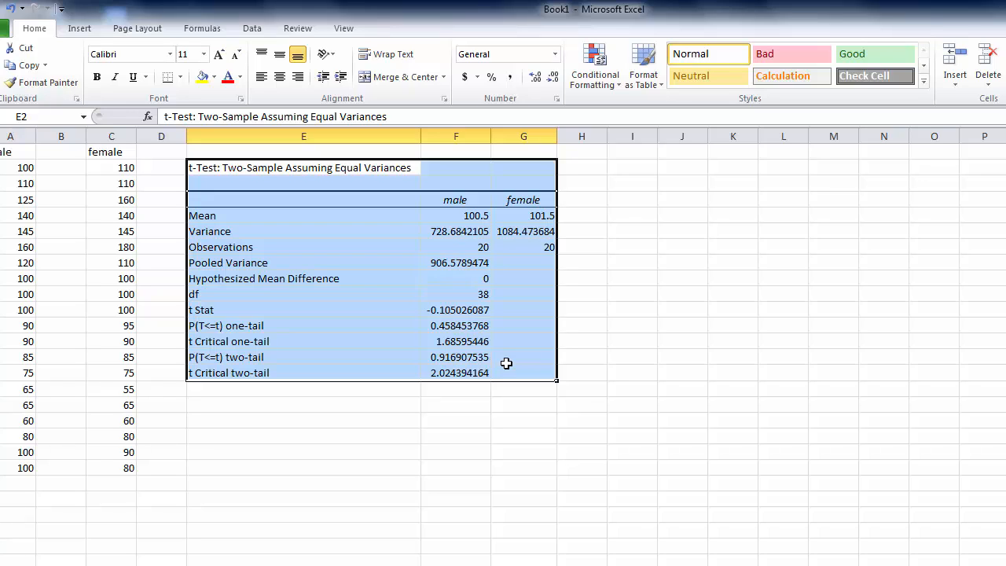
mouse_move(616, 315)
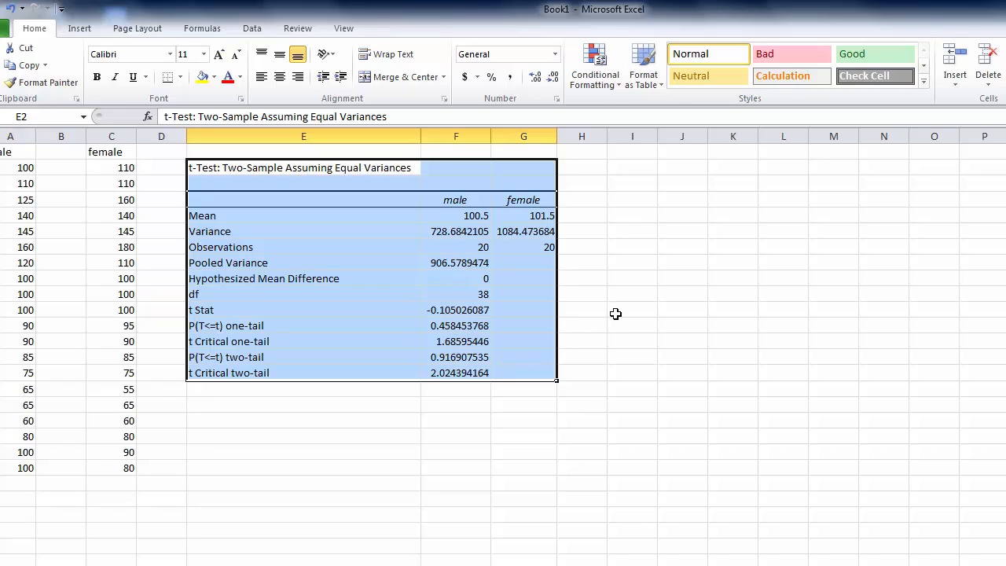